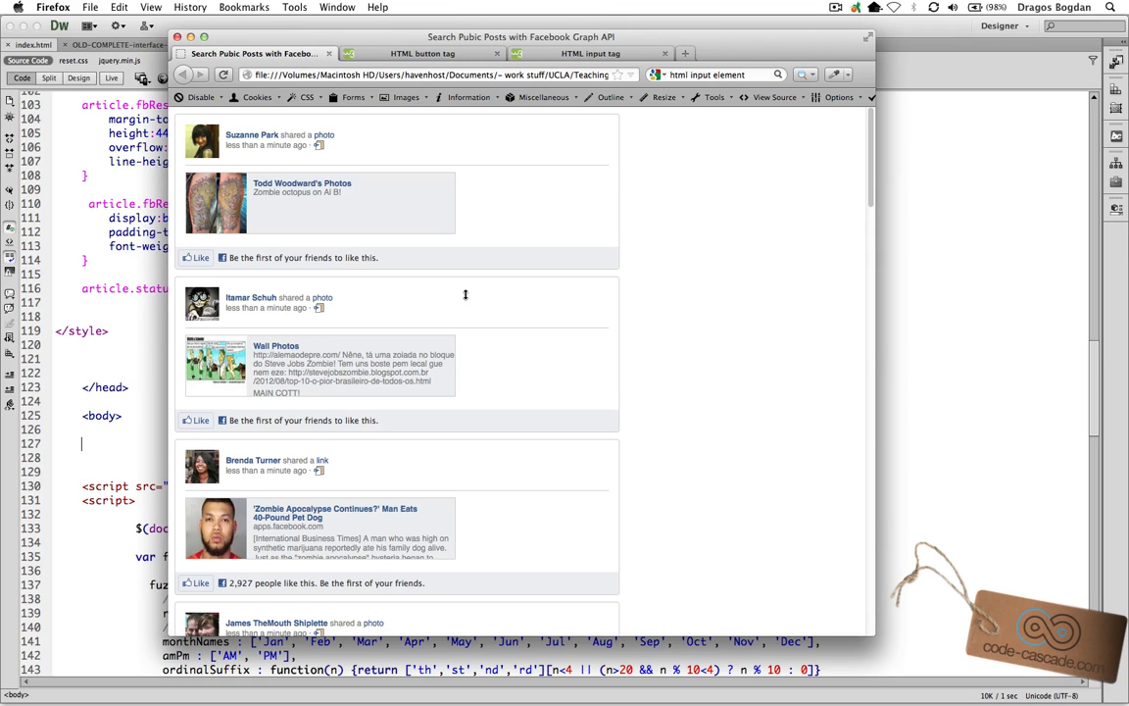
# Scroll down through the Firefox preview of the public zombie-related Facebook posts.
pyautogui.scroll(-3)
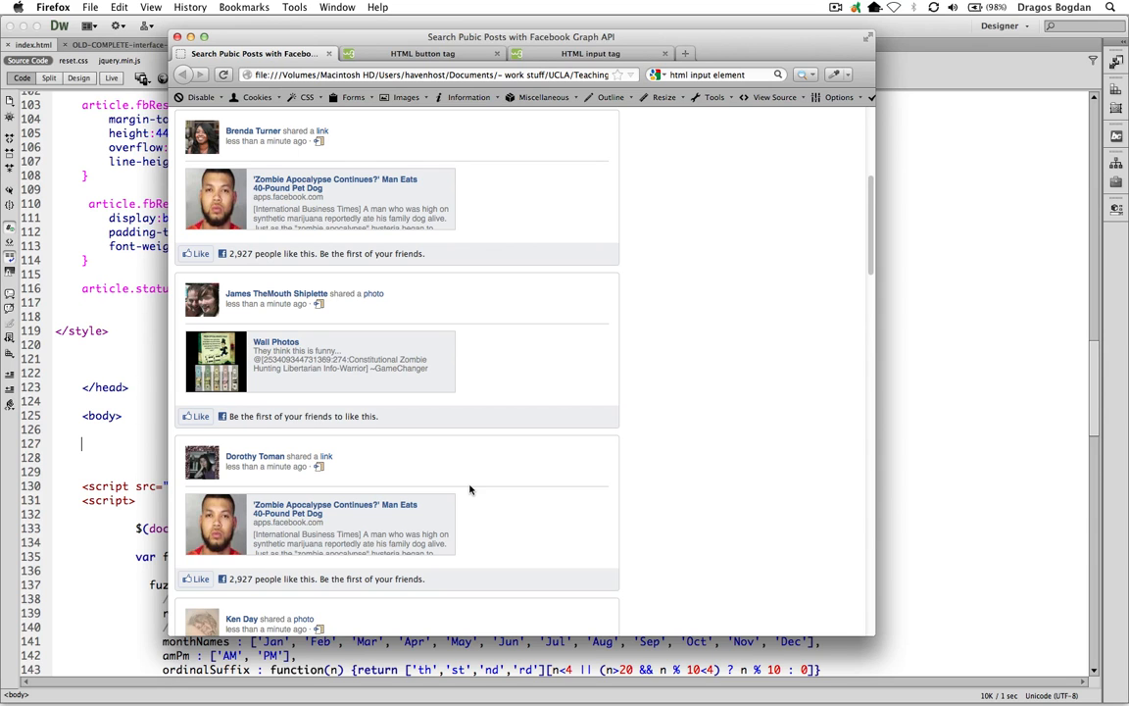
pyautogui.scroll(-3)
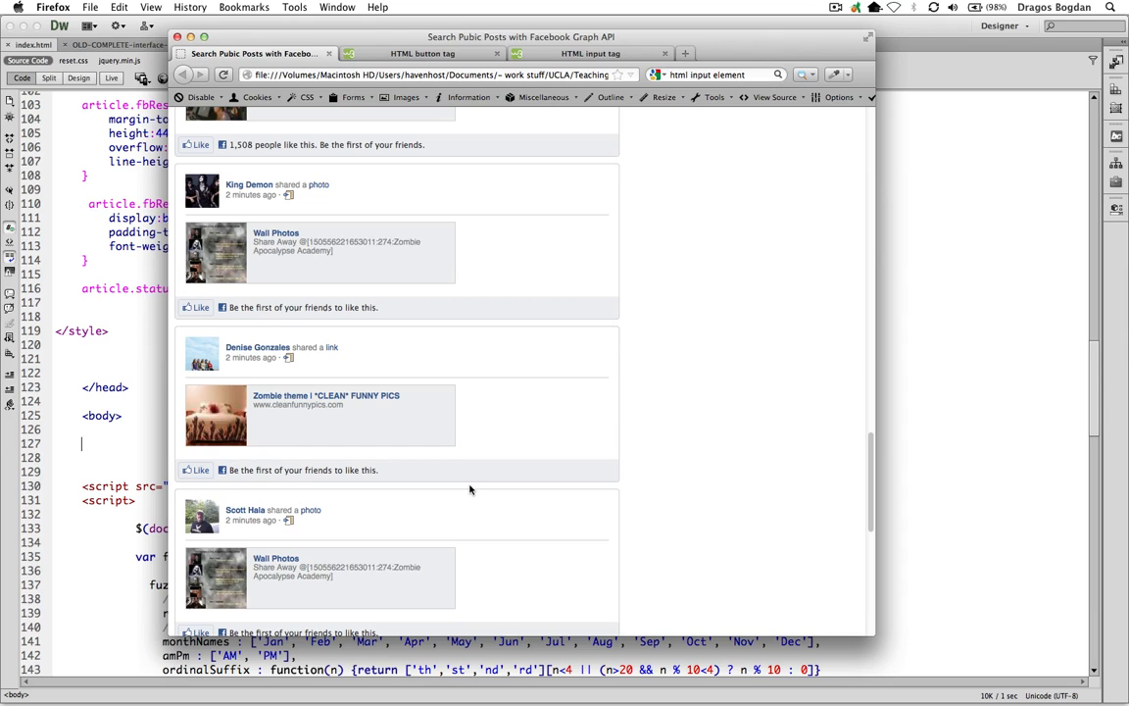
pyautogui.scroll(-3)
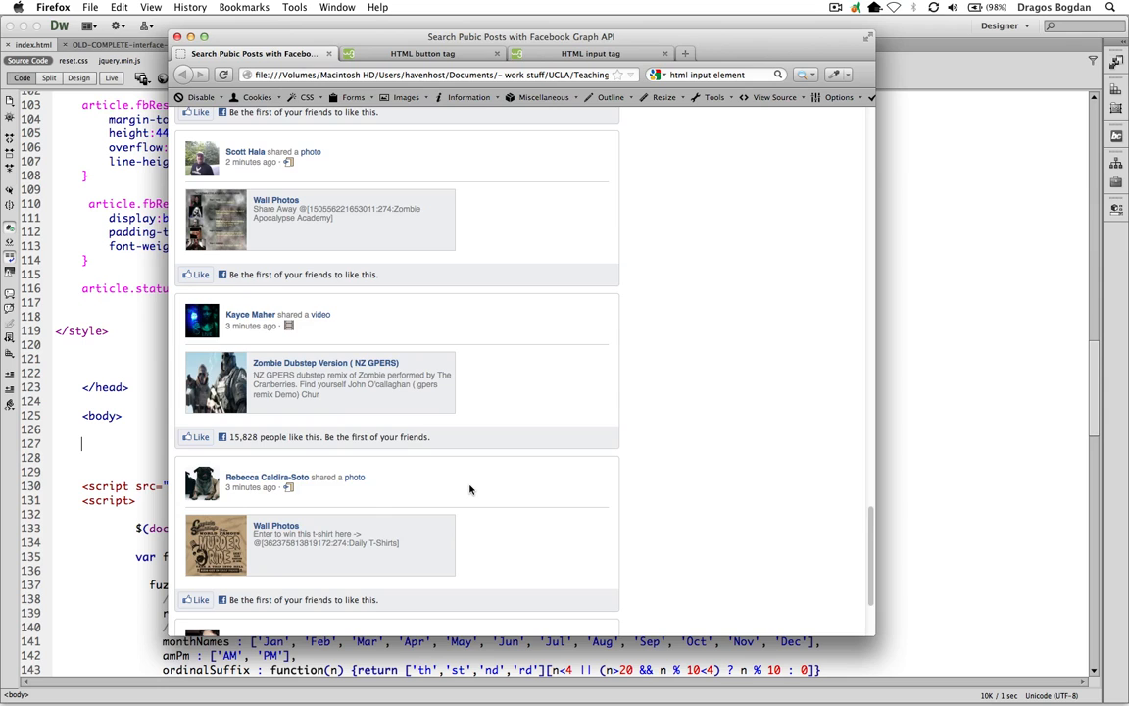
pyautogui.scroll(-3)
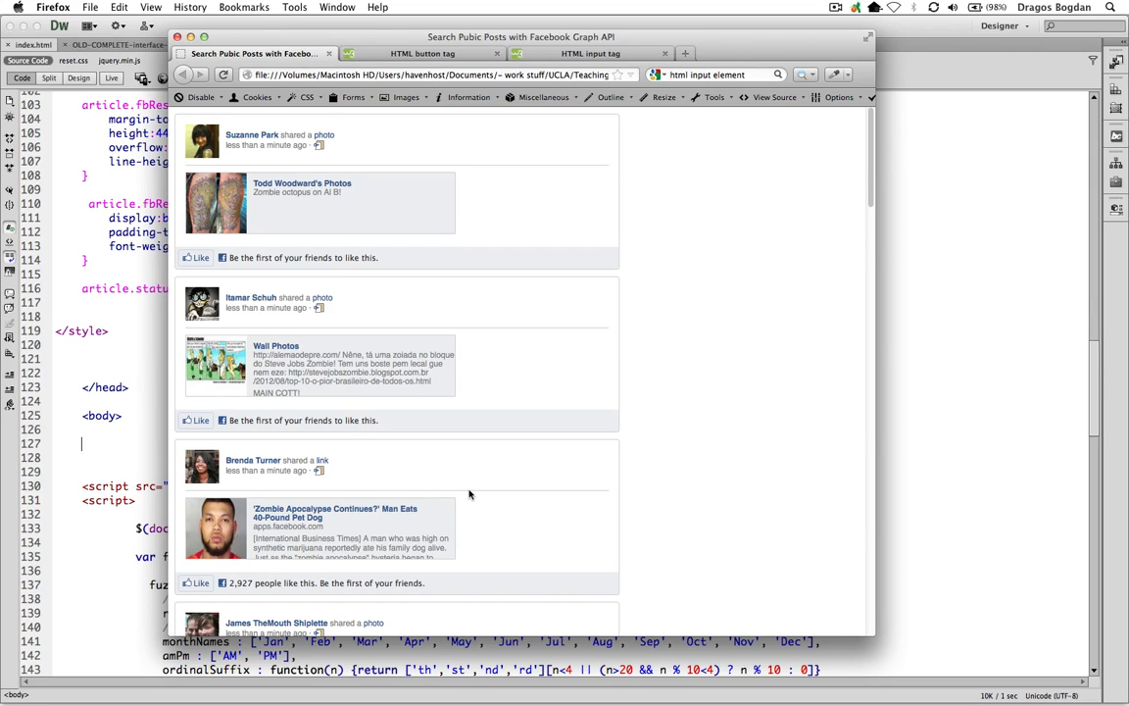
pyautogui.moveTo(490, 369)
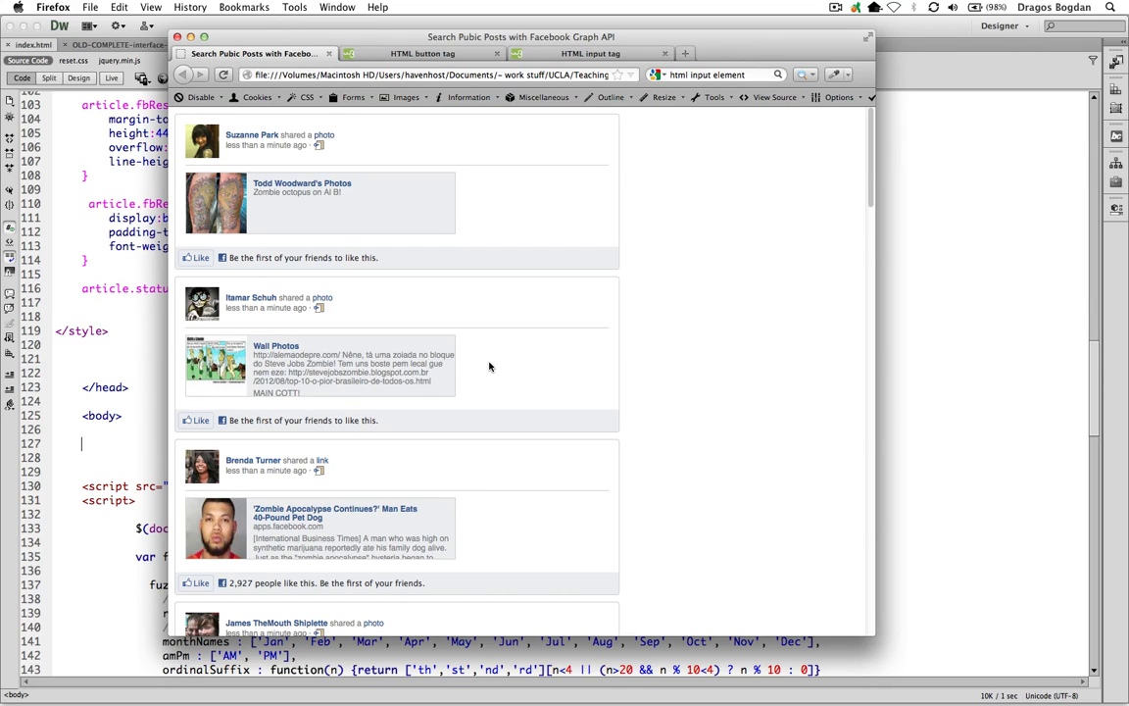
pyautogui.moveTo(267, 168)
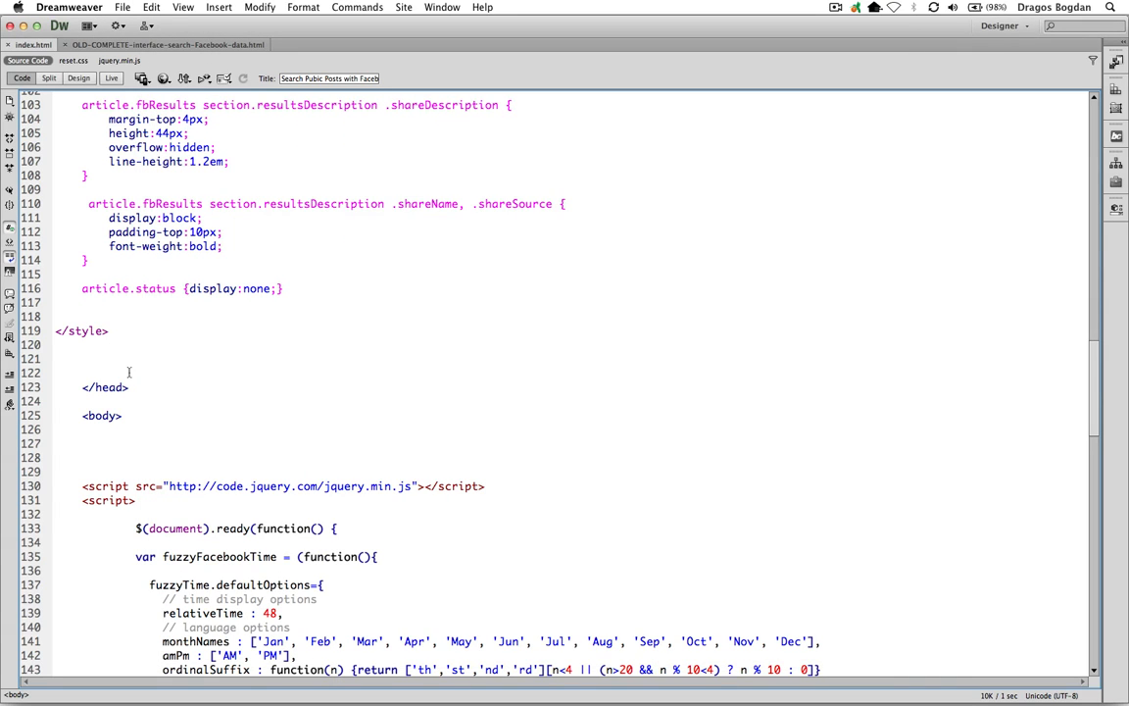
# Add <input class="searchQuery" type="input"> on the empty line inside the body.
pyautogui.click(83, 443)
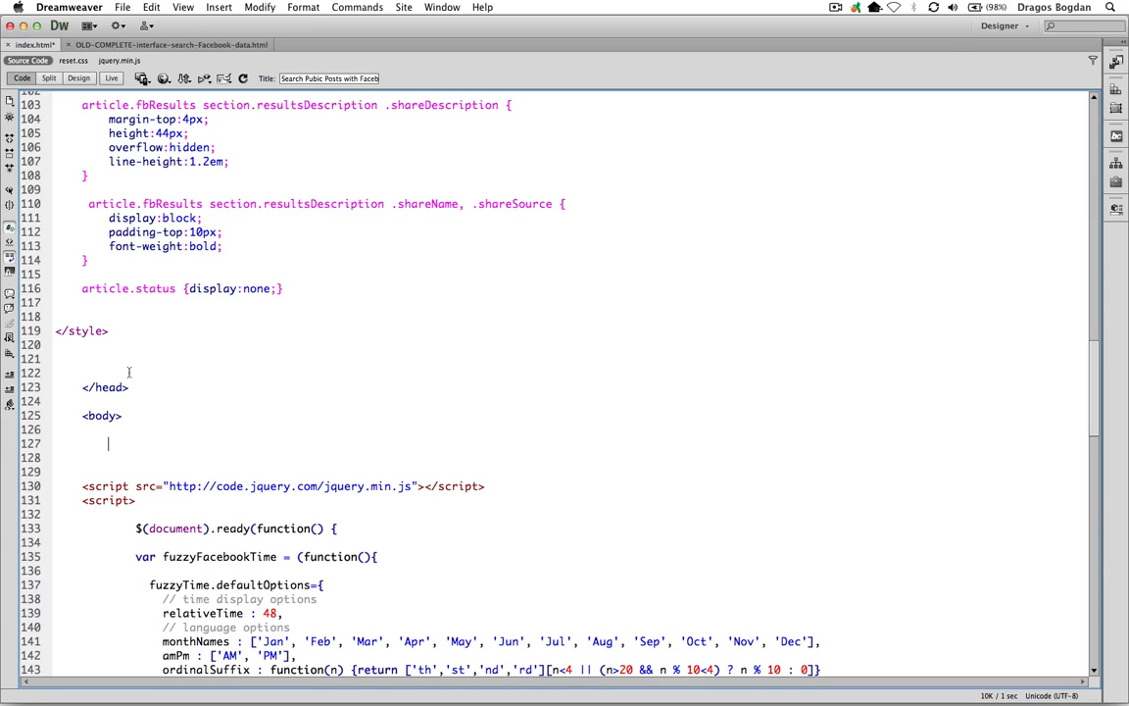
pyautogui.write('<in')
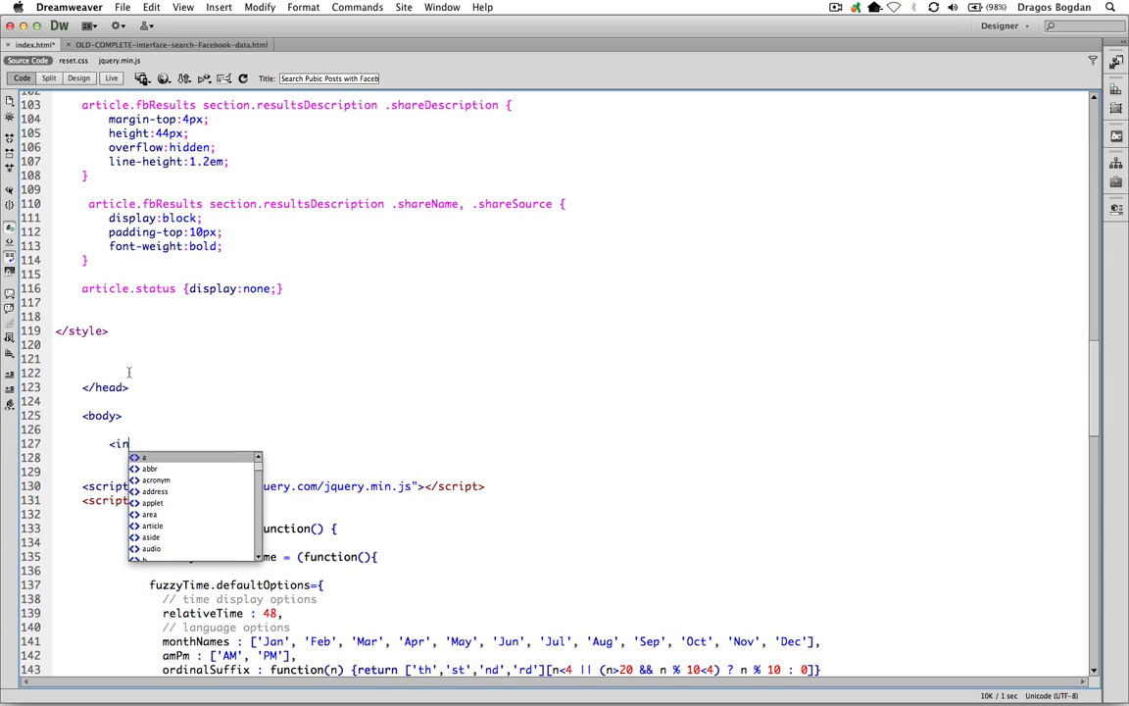
pyautogui.write('put')
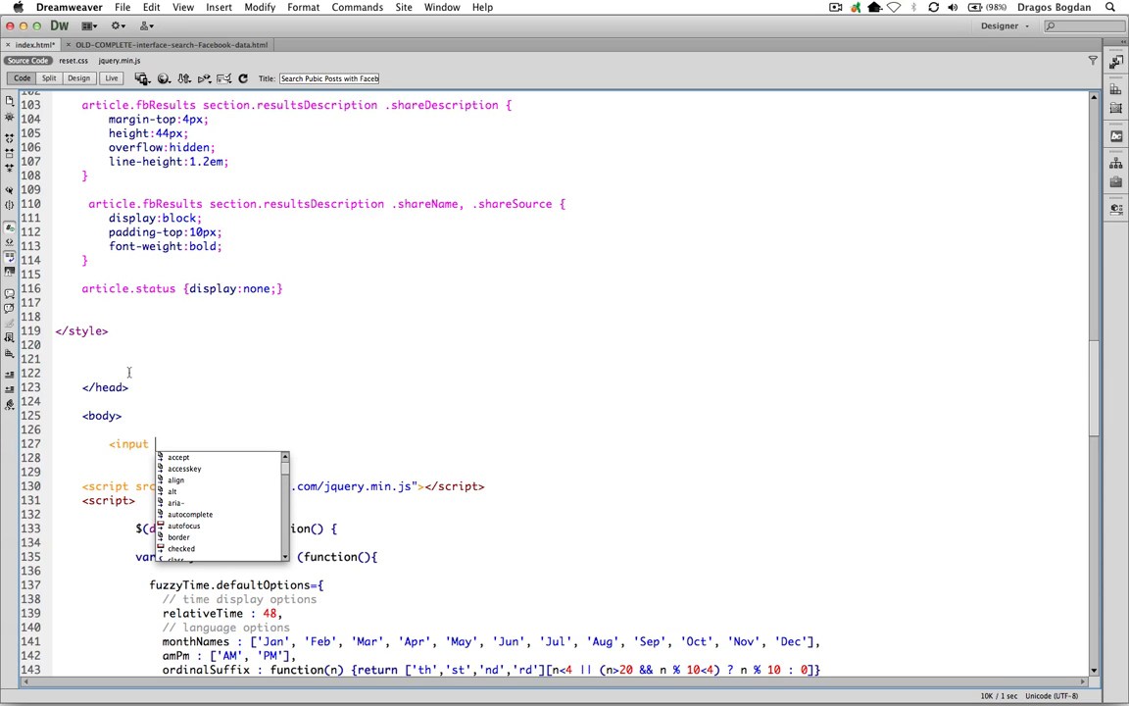
pyautogui.write('class="')
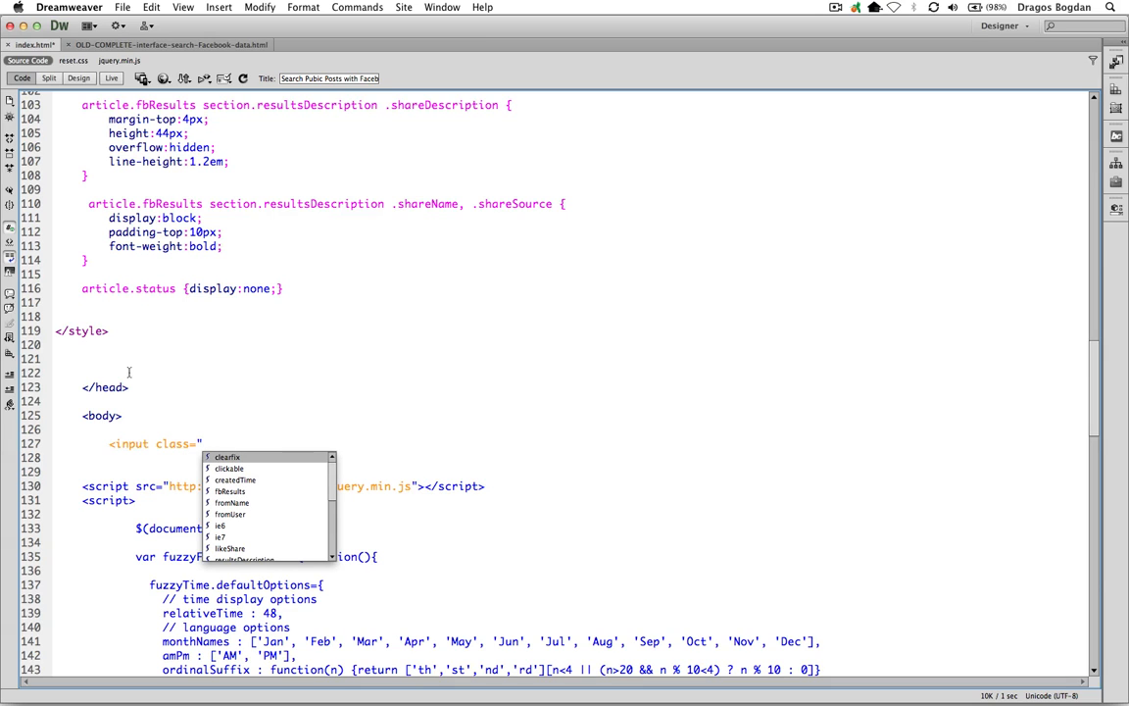
pyautogui.write('searchQuery"')
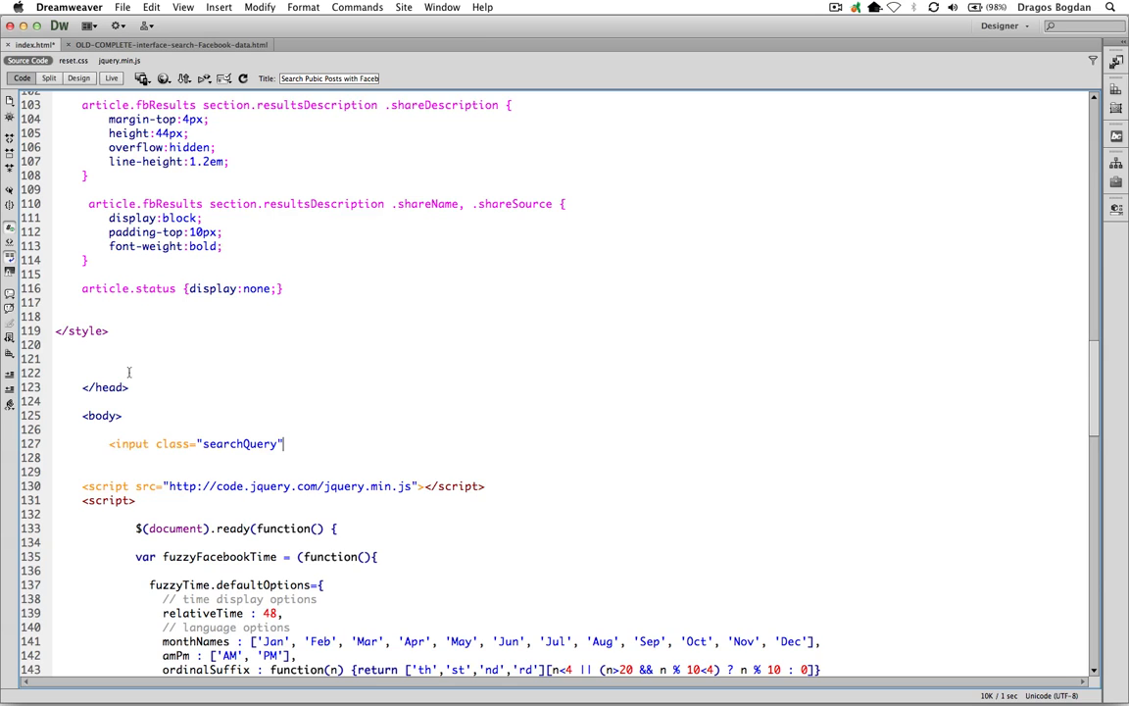
pyautogui.write('ty')
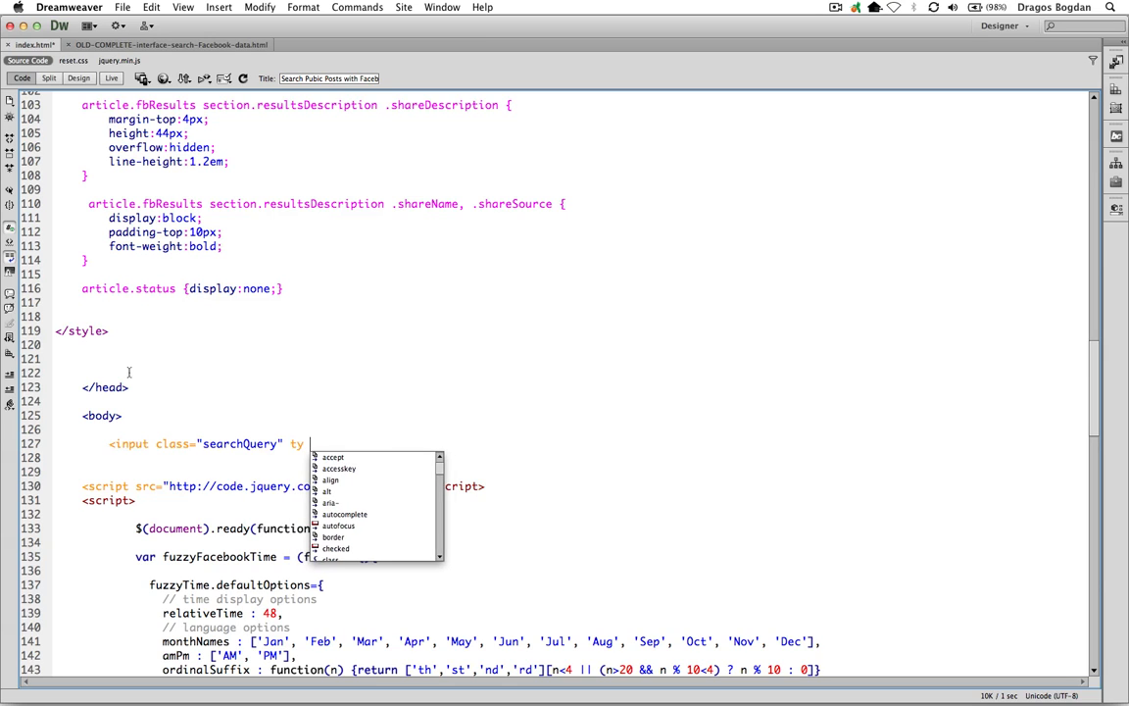
pyautogui.write('type="')
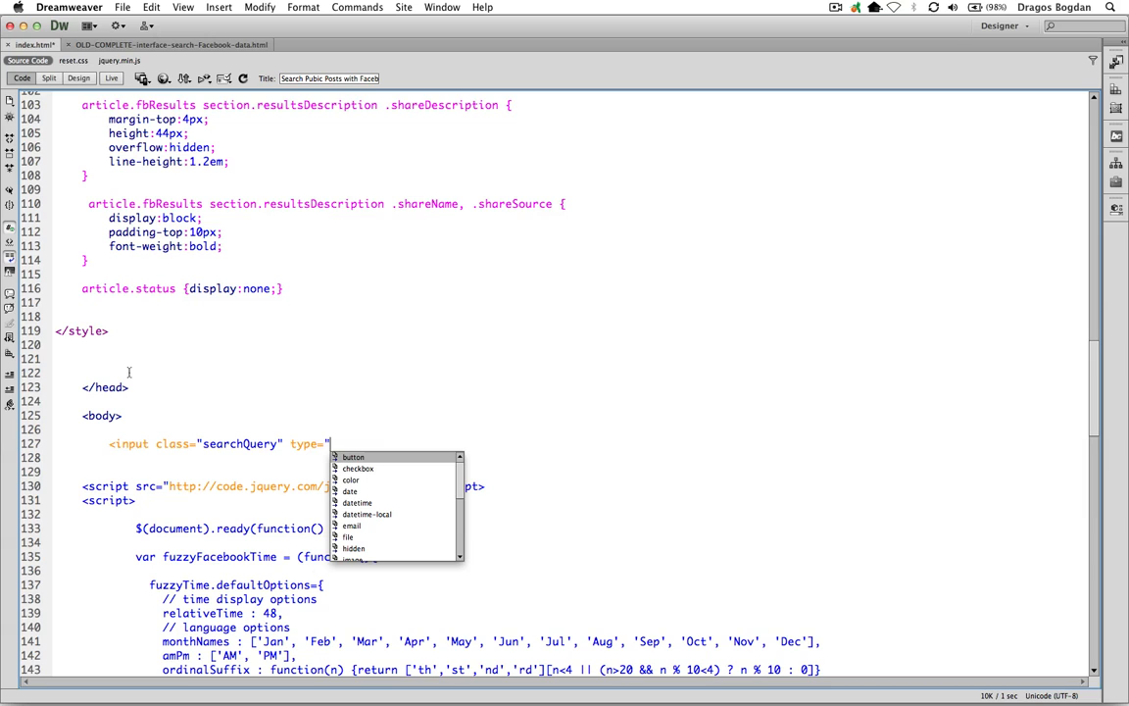
pyautogui.write('input">')
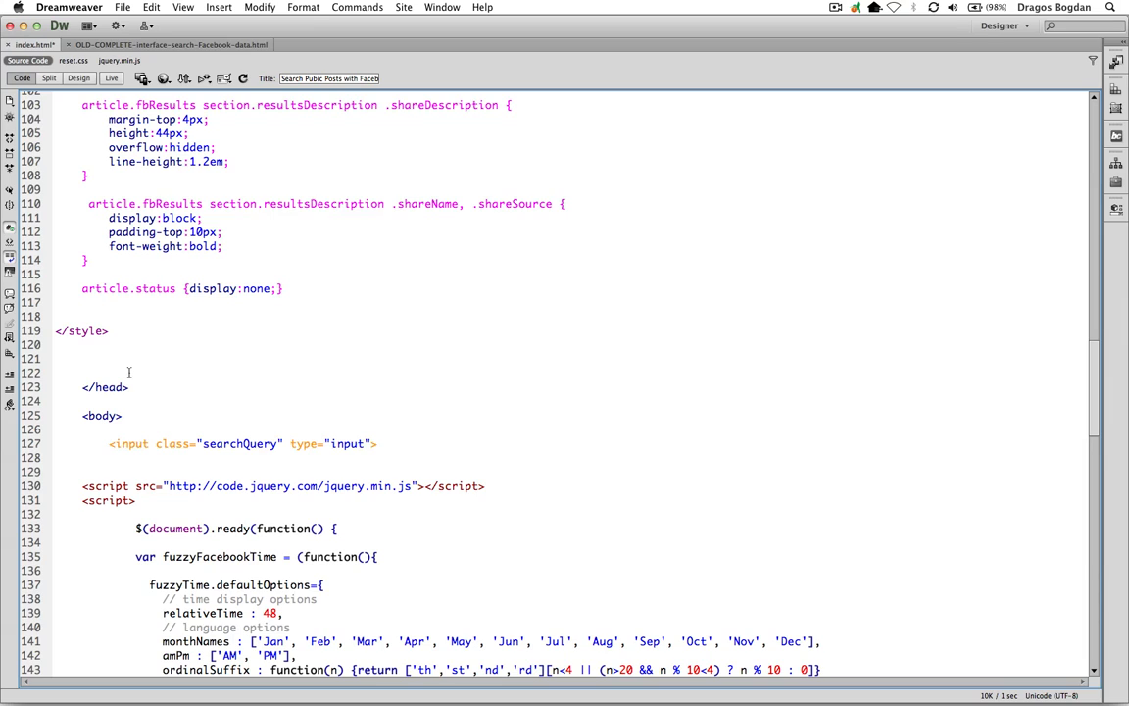
pyautogui.click(376, 443)
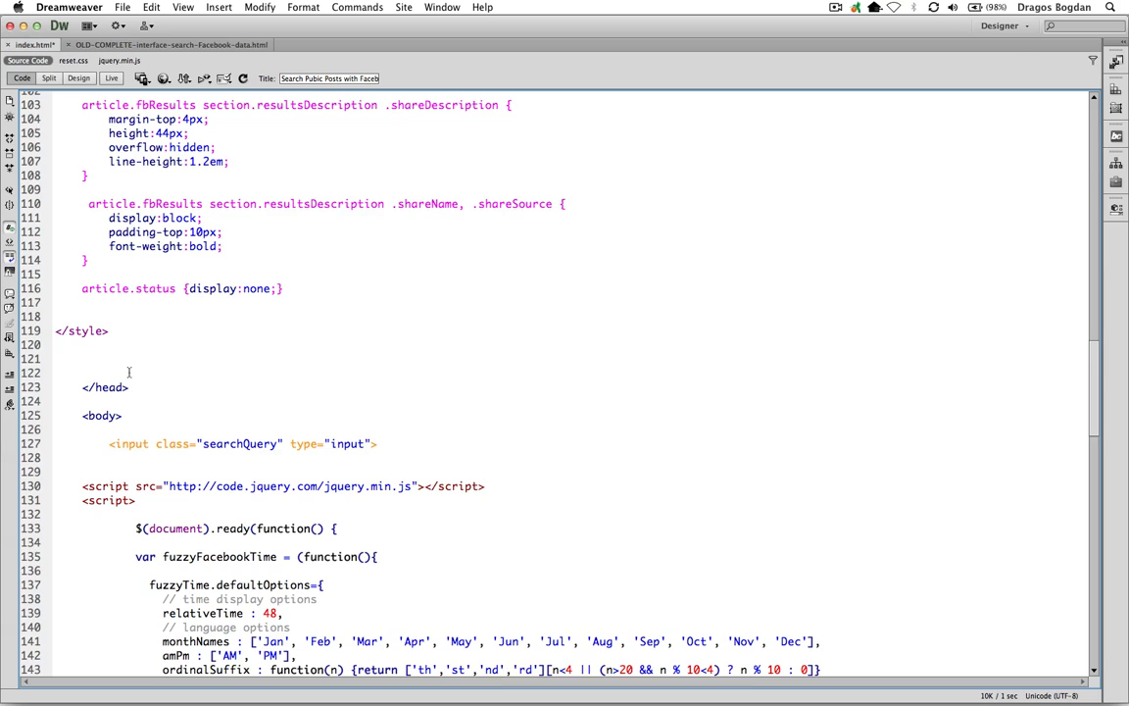
# Start a new line with the opening tag <button class="startSearch" type="button">.
pyautogui.press('Return')
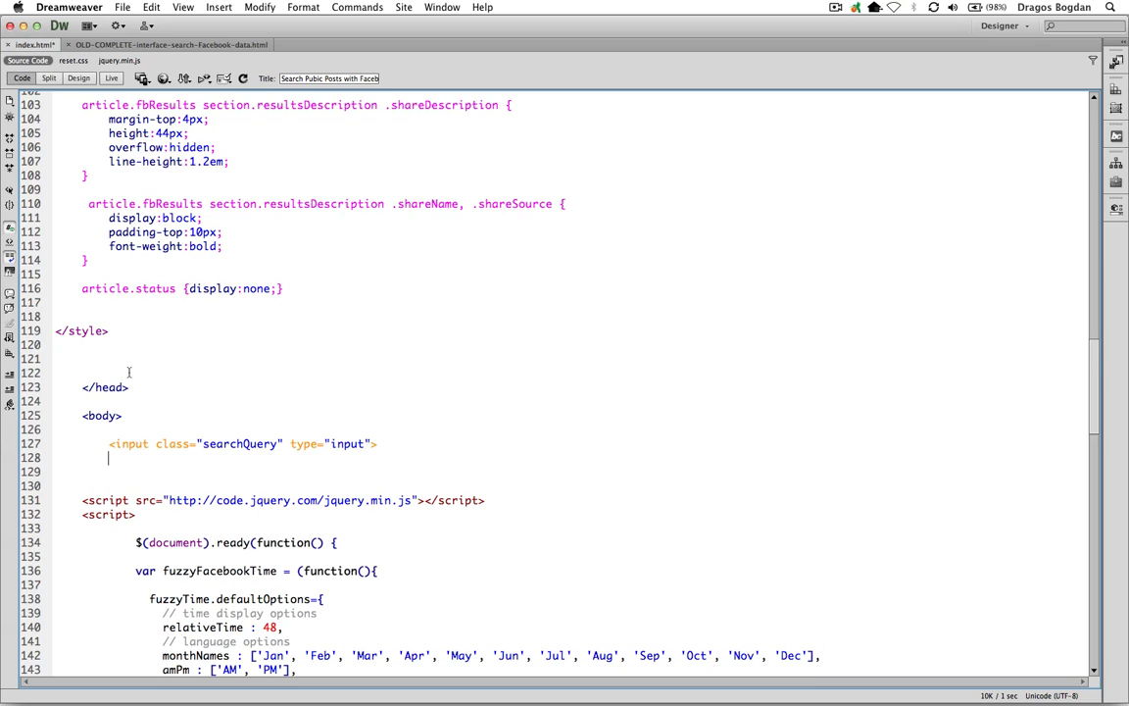
pyautogui.write('<button')
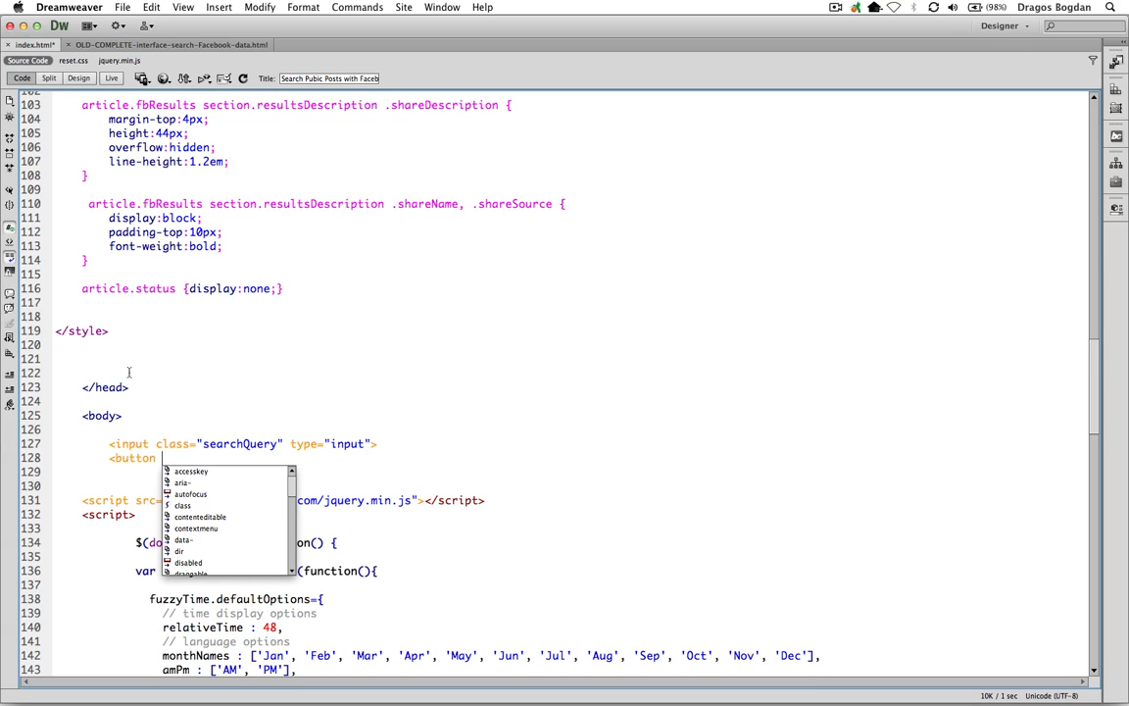
pyautogui.write('class=')
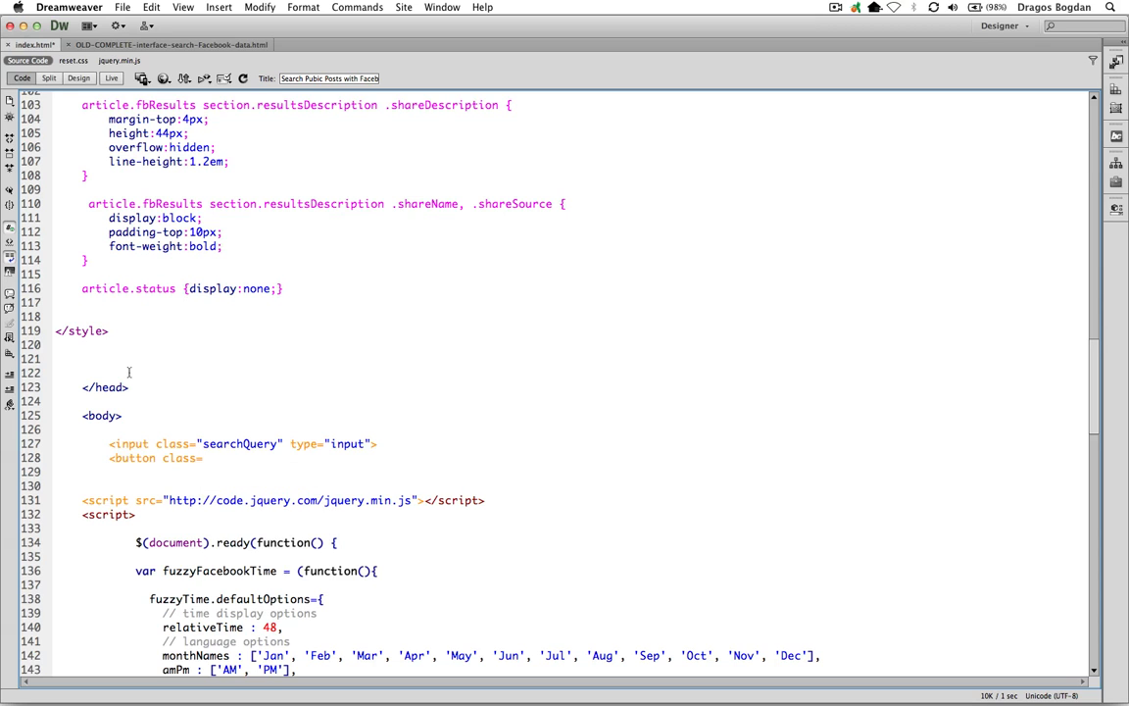
pyautogui.write('startSearch"')
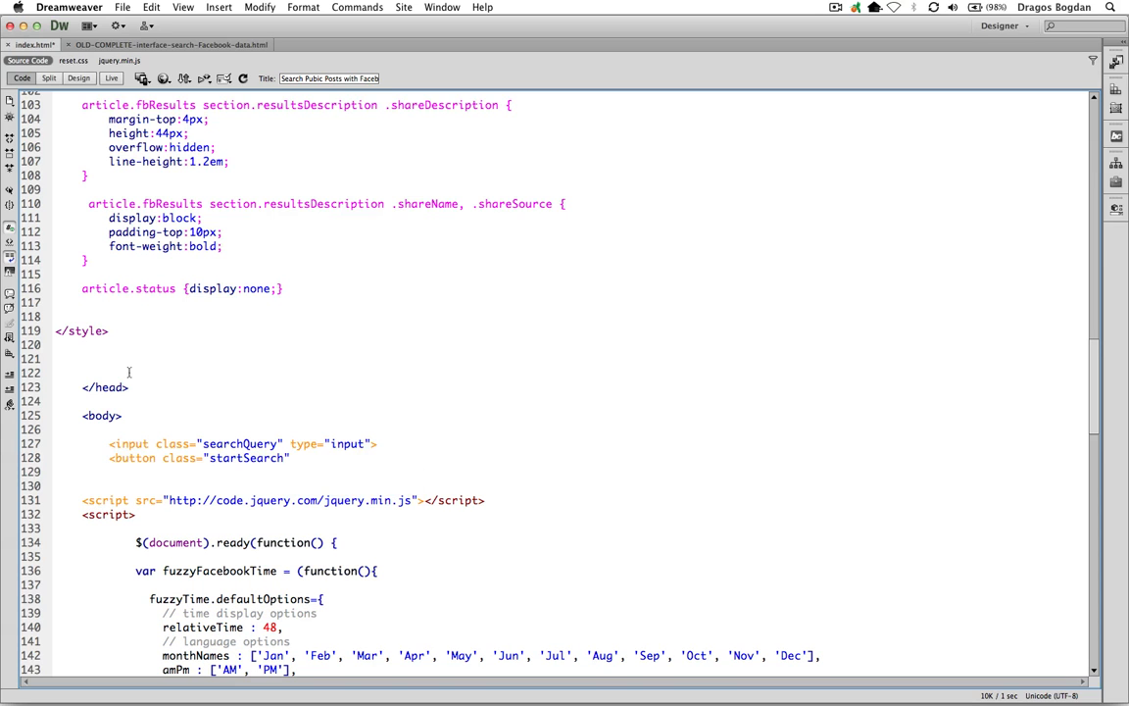
pyautogui.write('type=')
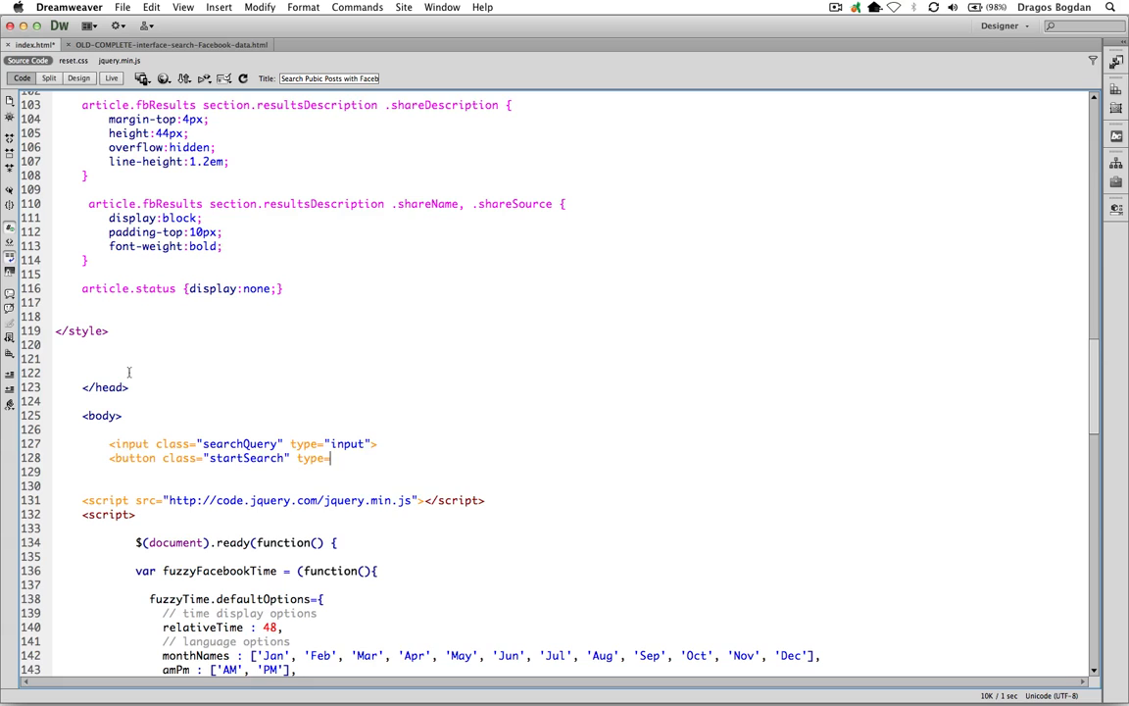
pyautogui.write('"button')
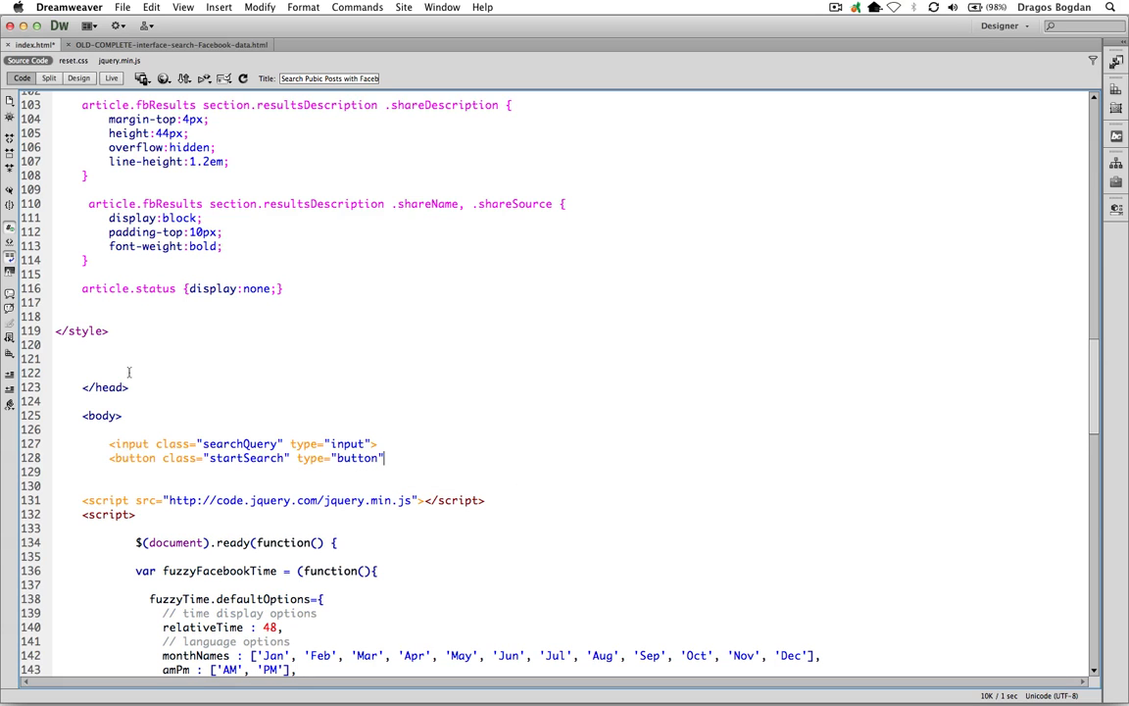
pyautogui.write('>')
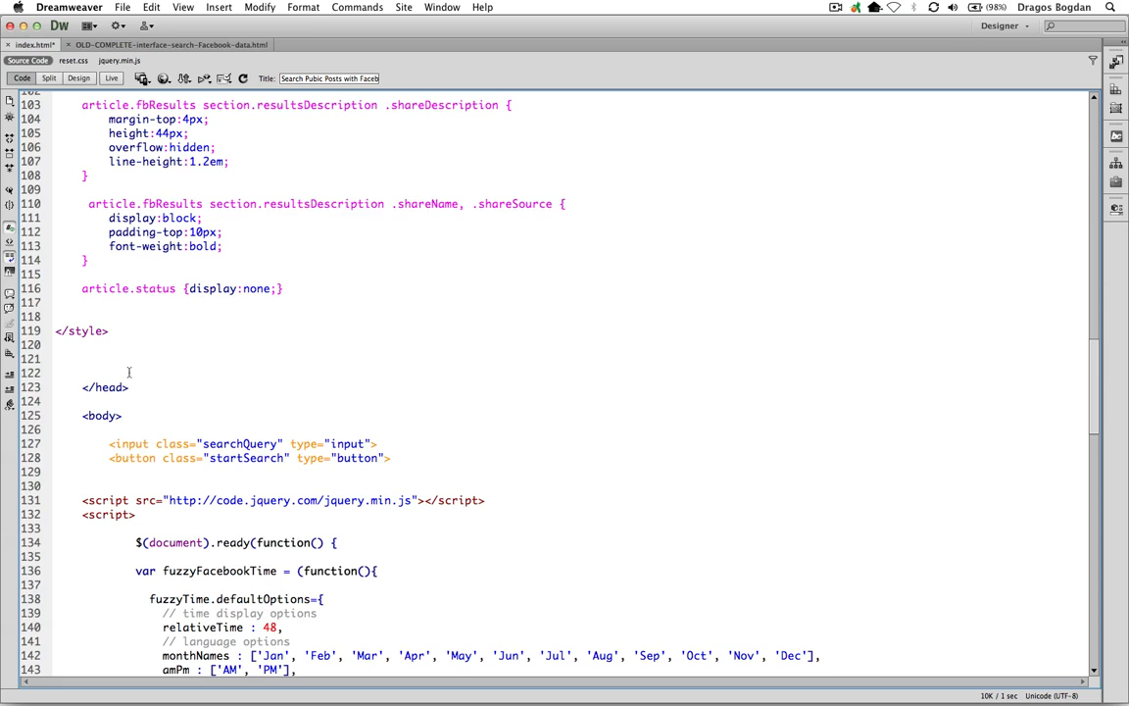
# Label the button 'Search', close it, and focus the text box in the Firefox preview.
pyautogui.write('Se')
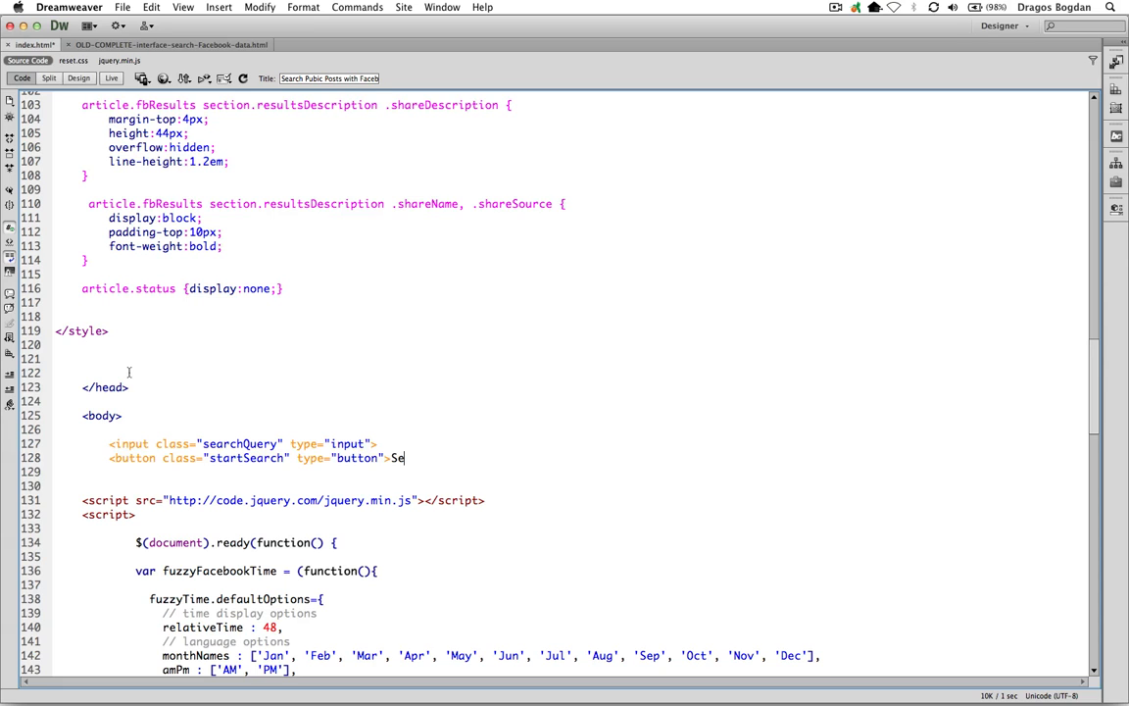
pyautogui.write('arch<')
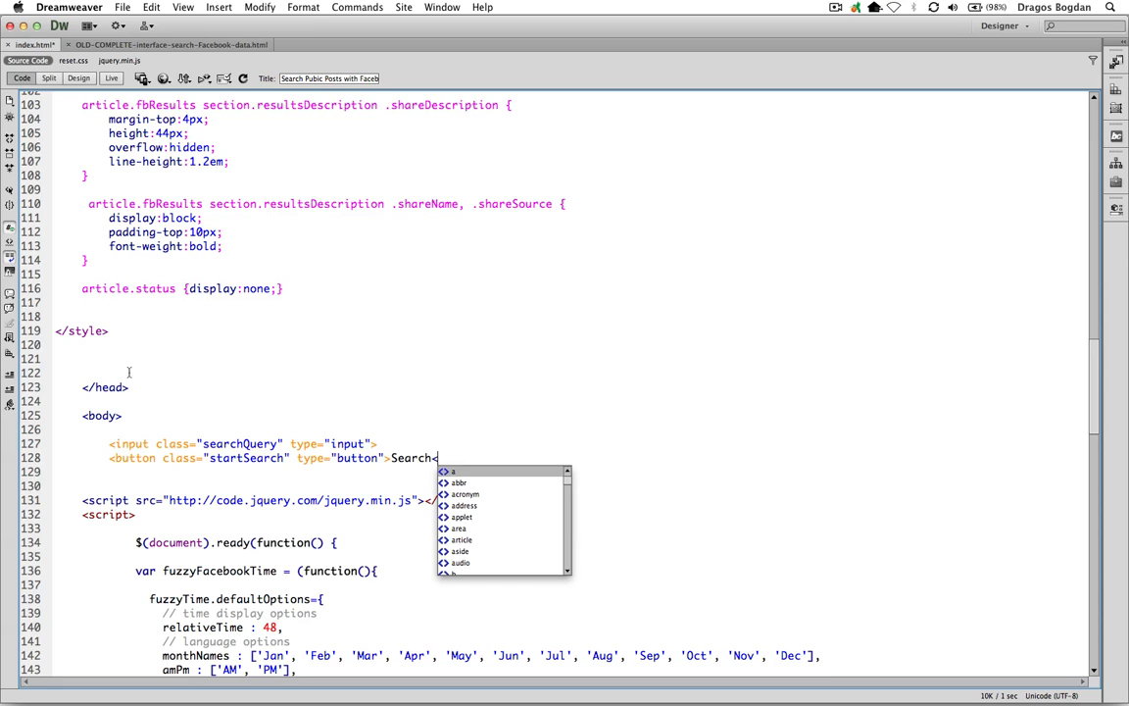
pyautogui.write('/button>')
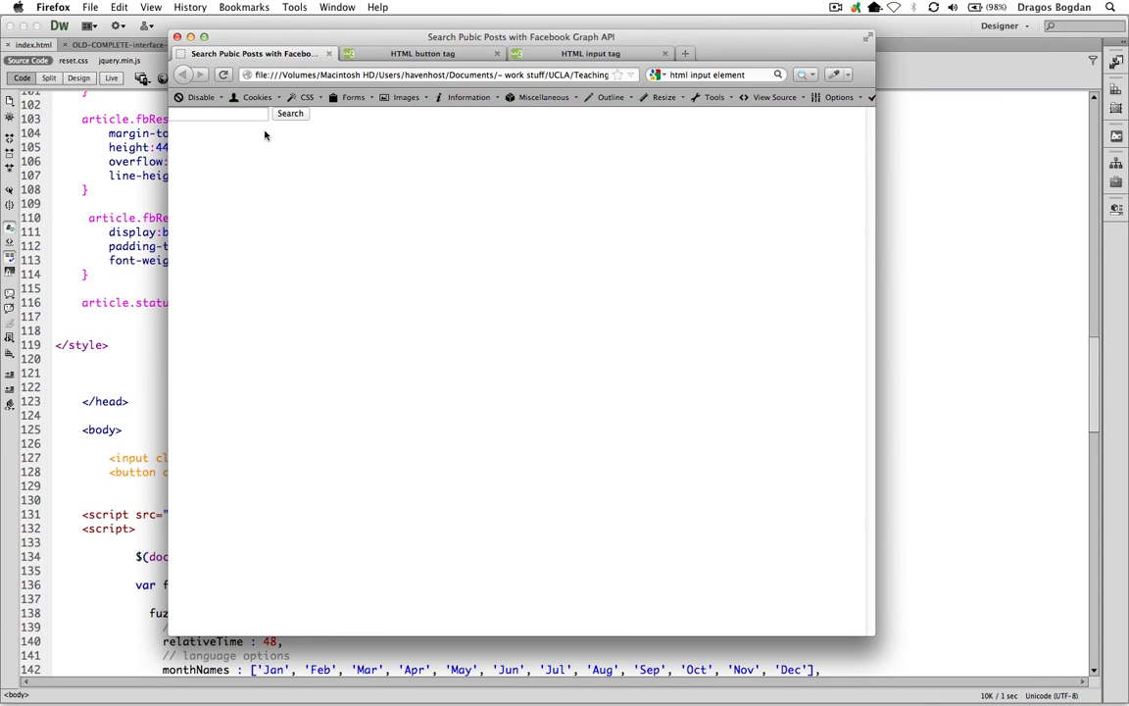
pyautogui.click(220, 114)
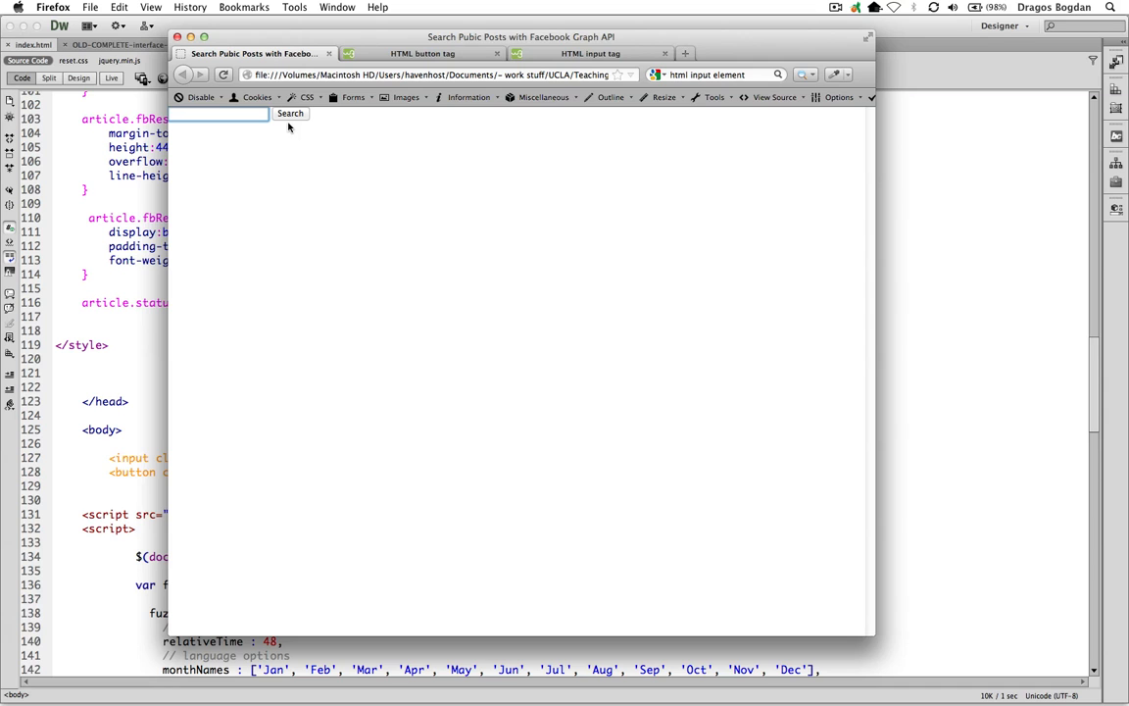